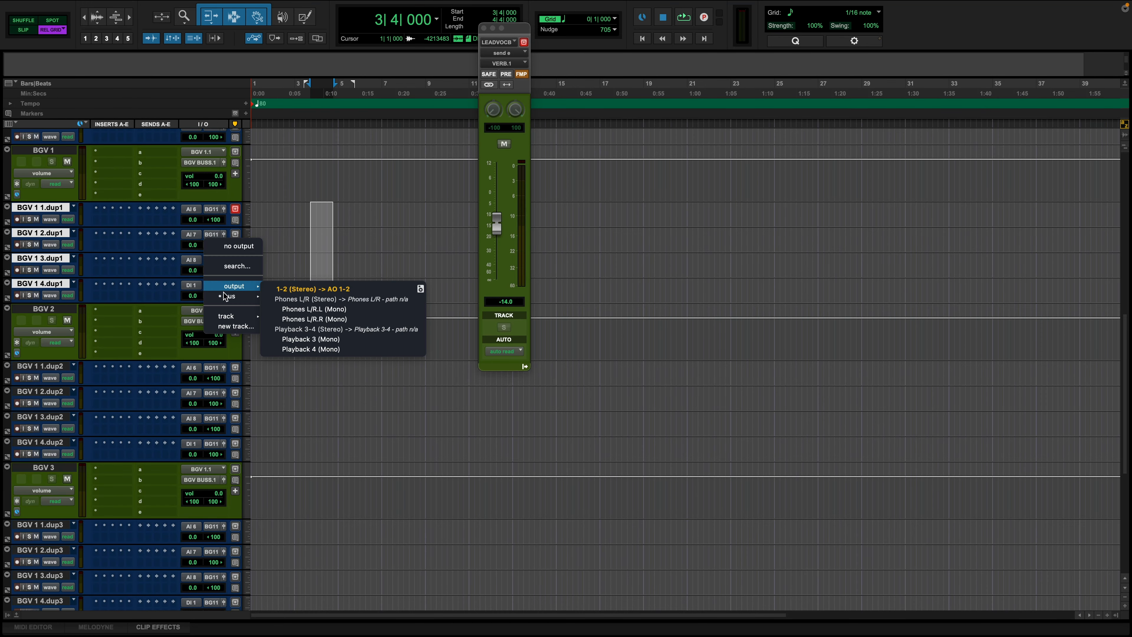
Step: Show the bus list in the duplicated BGV track's output selector
click(229, 296)
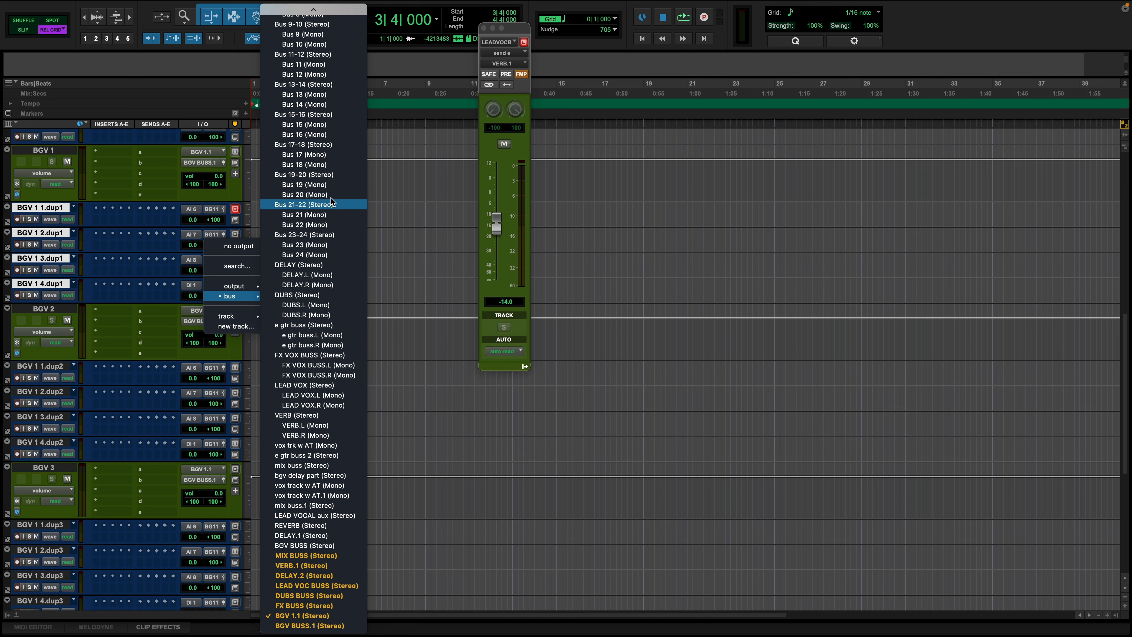